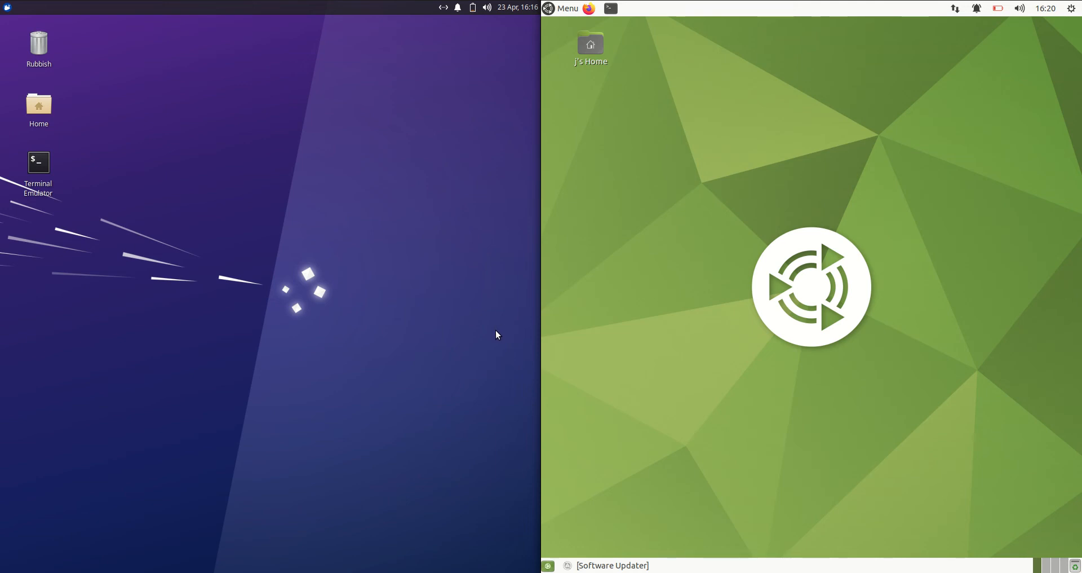
pyautogui.moveTo(52, 181)
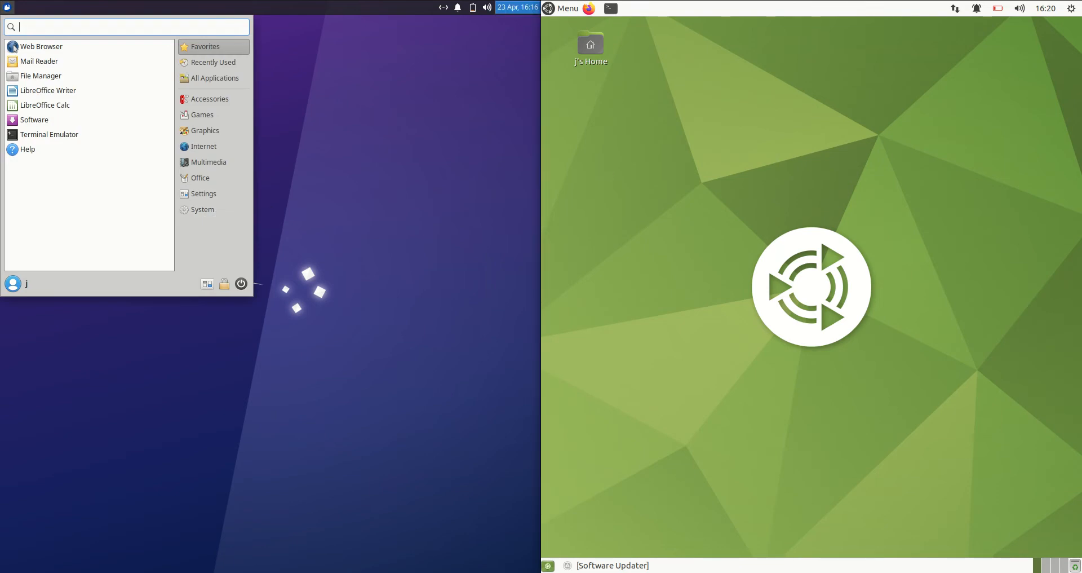
# - Dismiss the MATE applications menu and launch a terminal on the Xubuntu desktop for htop
pyautogui.click(562, 8)
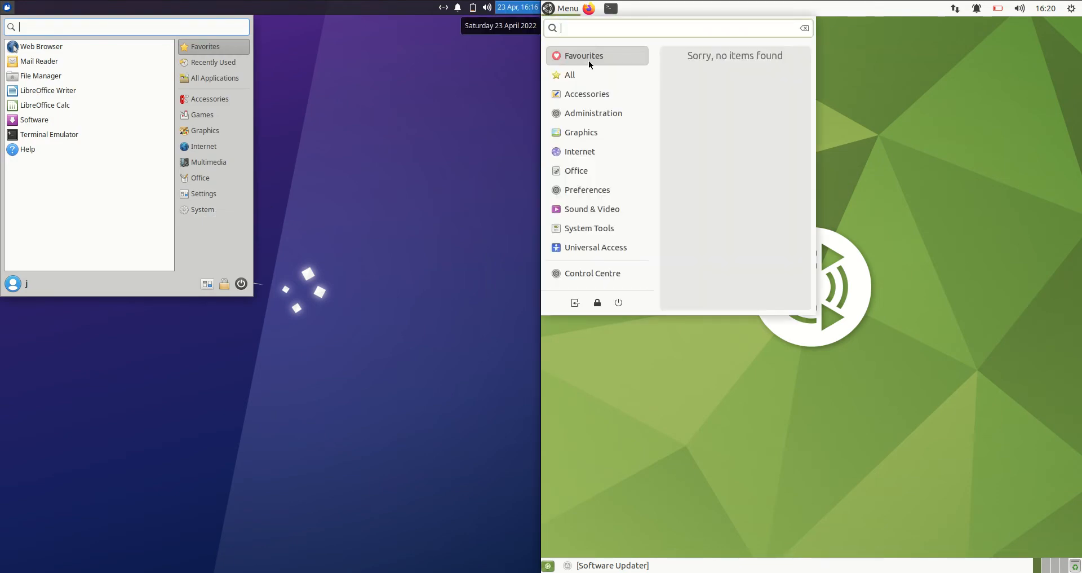
pyautogui.click(569, 75)
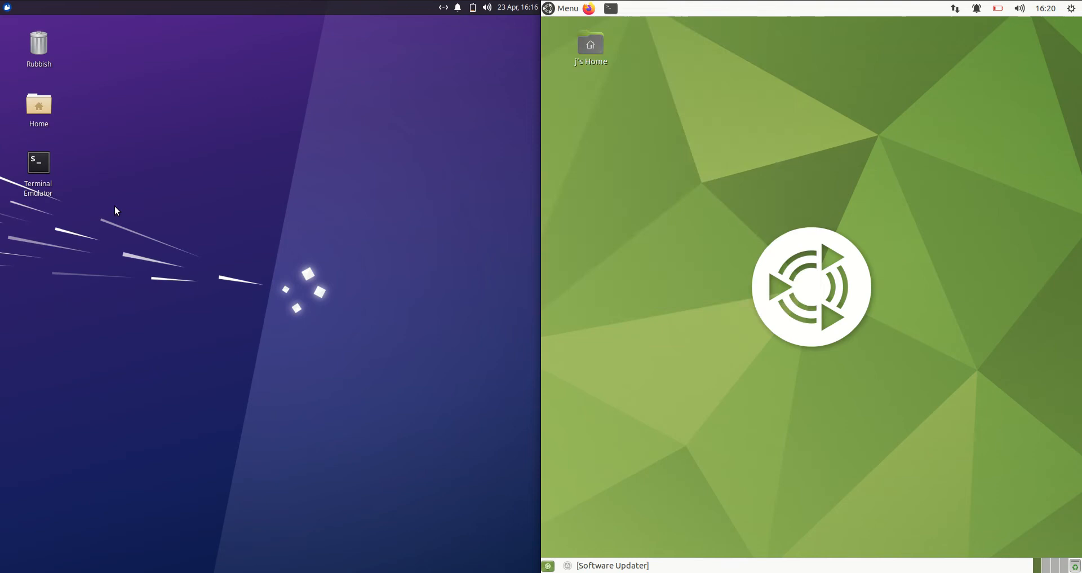
pyautogui.doubleClick(38, 162)
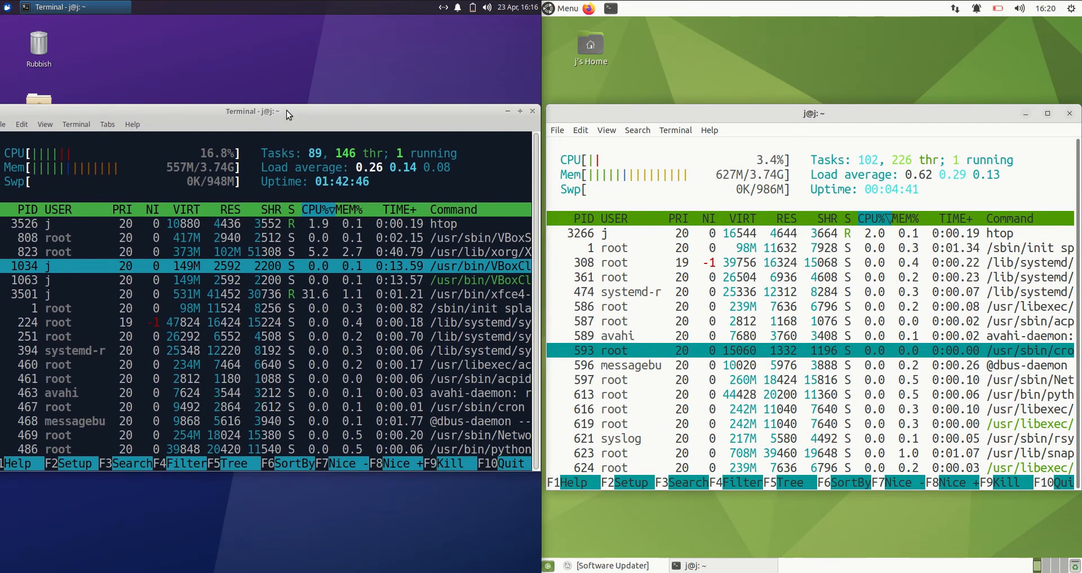
pyautogui.moveTo(367, 102)
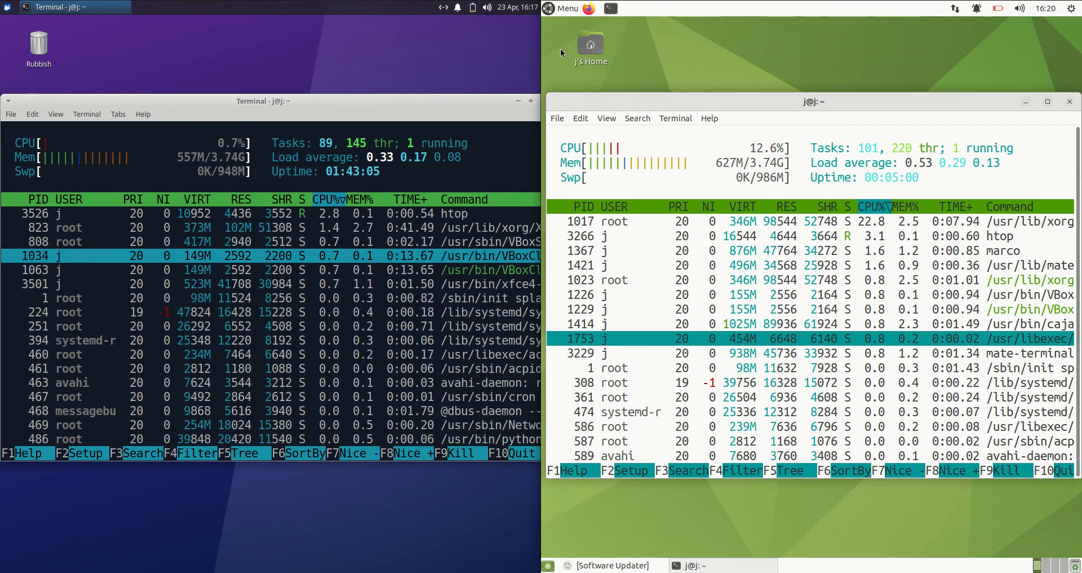
pyautogui.click(562, 8)
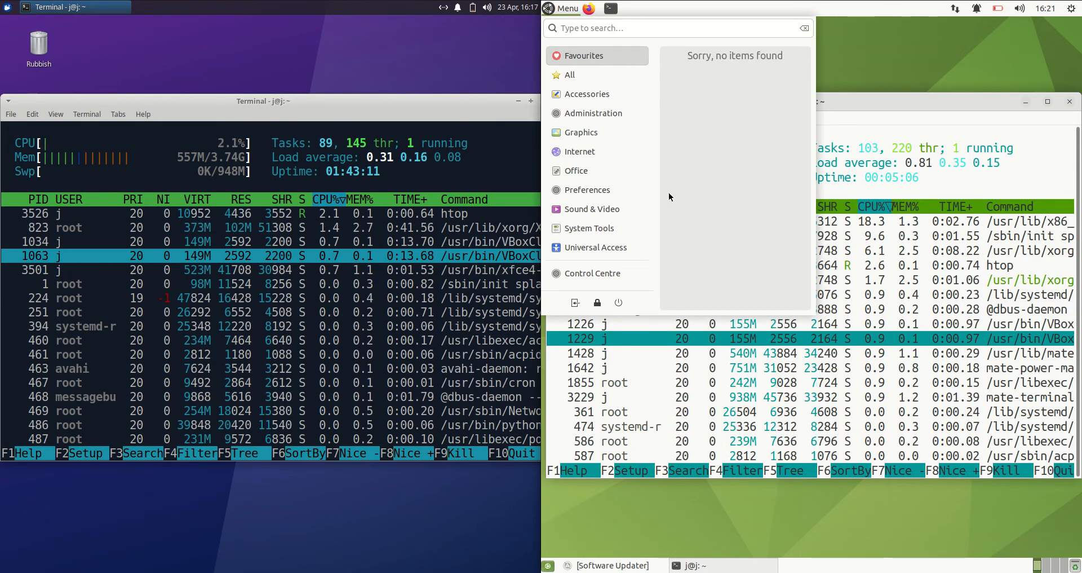
pyautogui.click(596, 247)
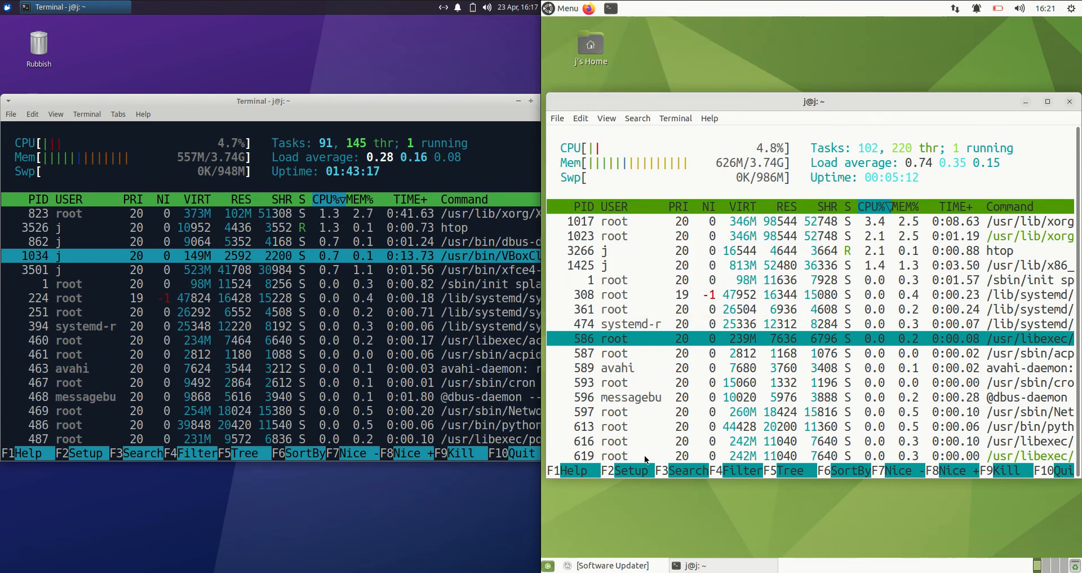
pyautogui.click(8, 7)
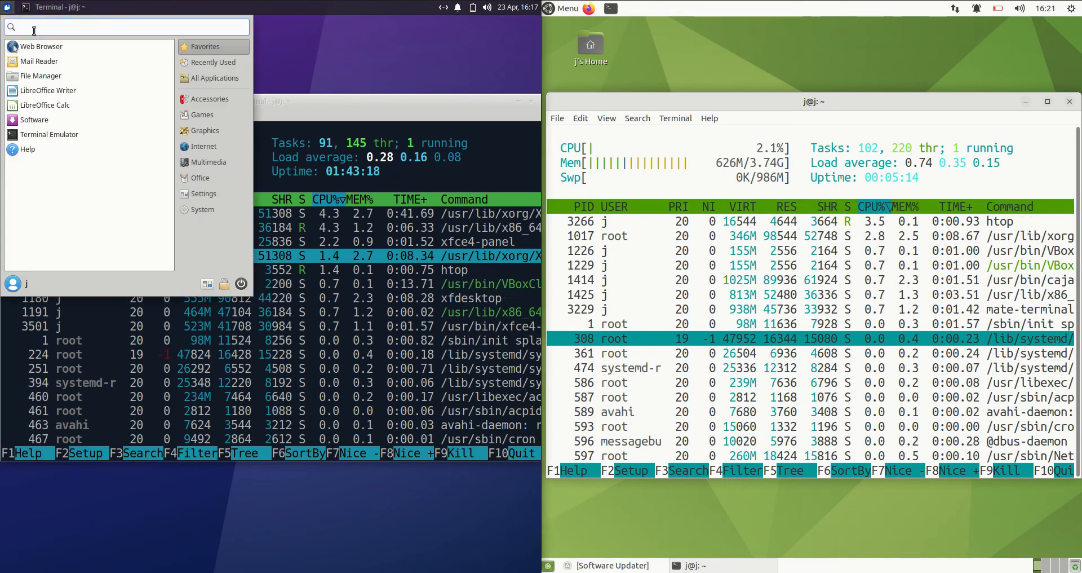
pyautogui.moveTo(307, 69)
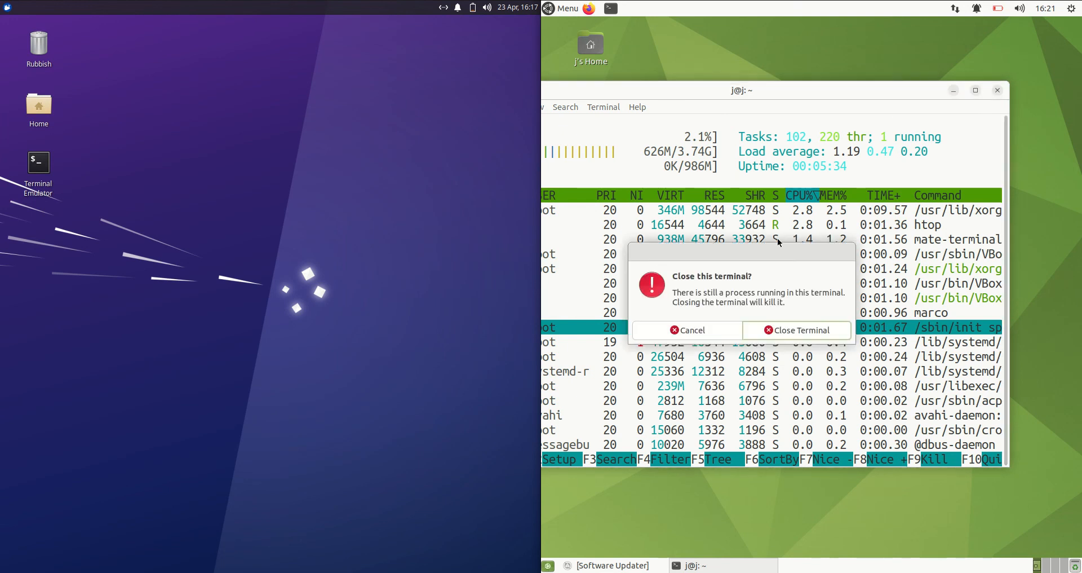
# - Confirm Close Terminal so the MATE terminal running htop shuts, leaving both desktops empty
pyautogui.click(797, 329)
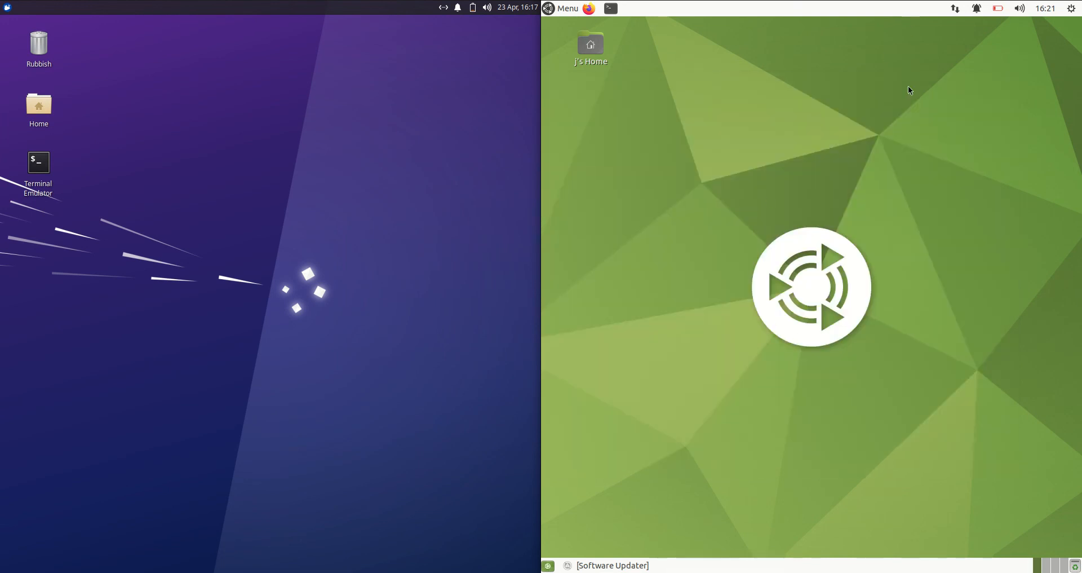